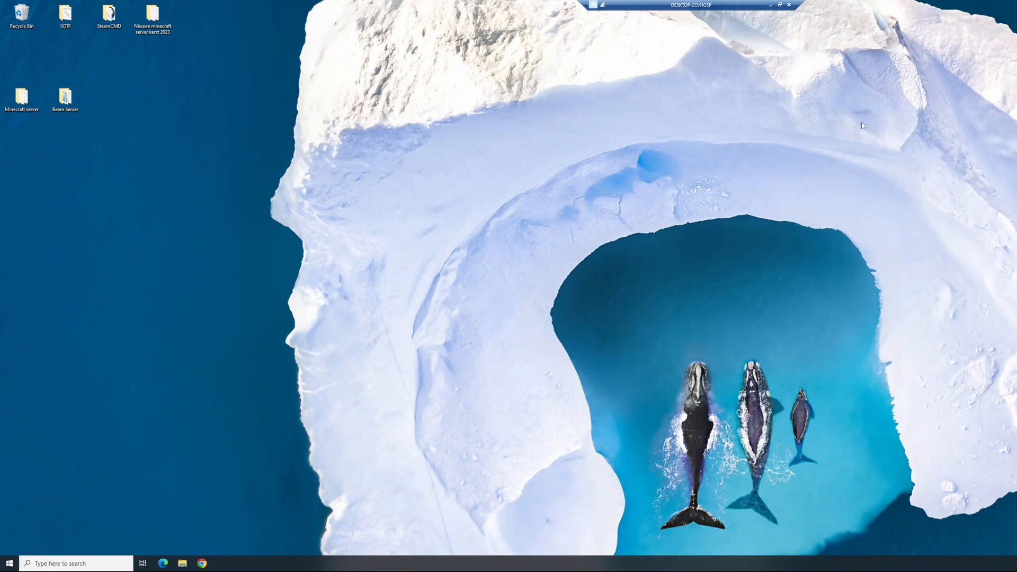
mouse_move(832, 109)
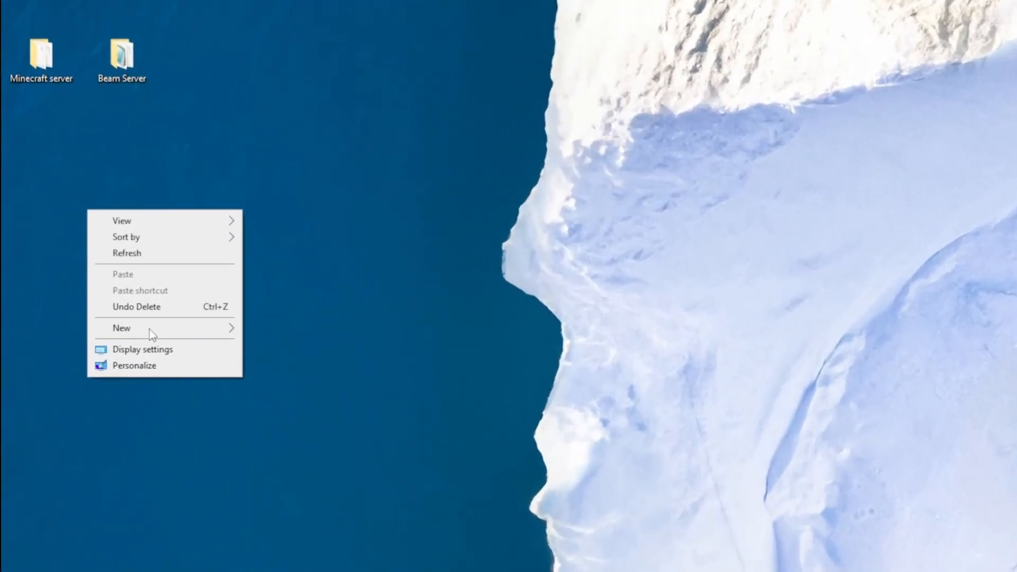
Create a new desktop folder and begin naming it 'Te...' for the Tekkit 2 server.
click(121, 328)
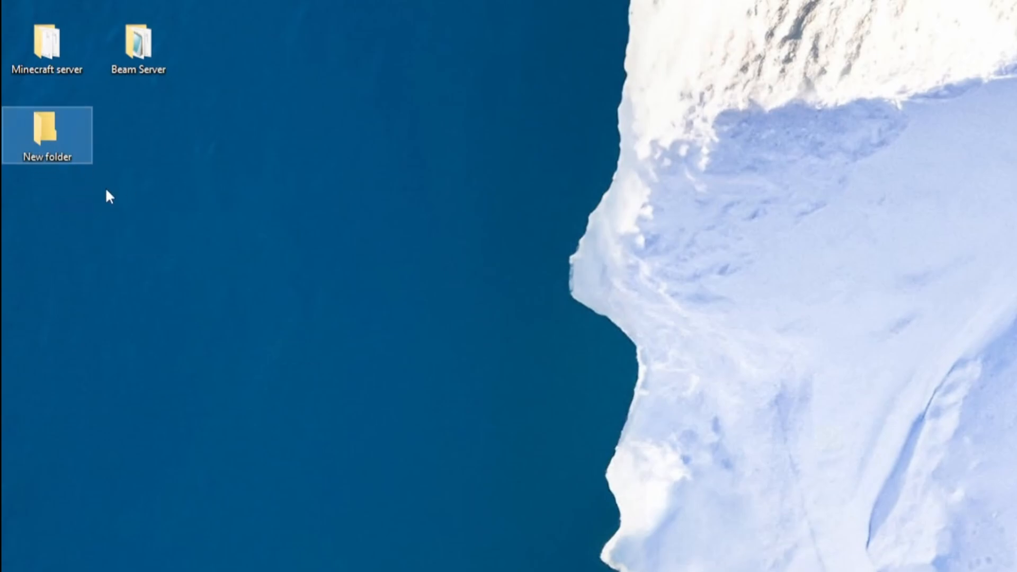
text(Te)
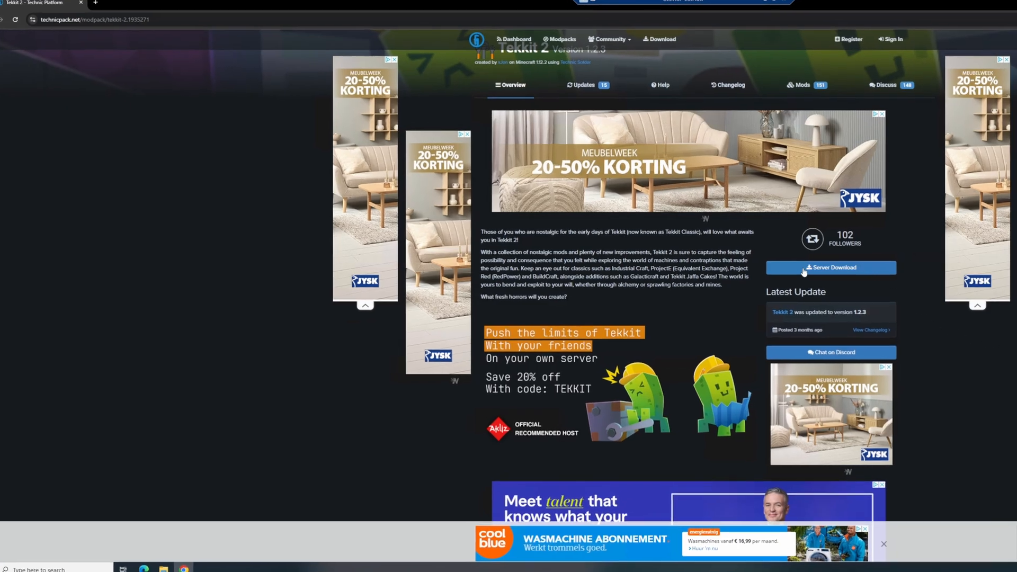
Save the Tekkit 2 Server Download zip into Desktop > Tekkit 2 server.
click(829, 267)
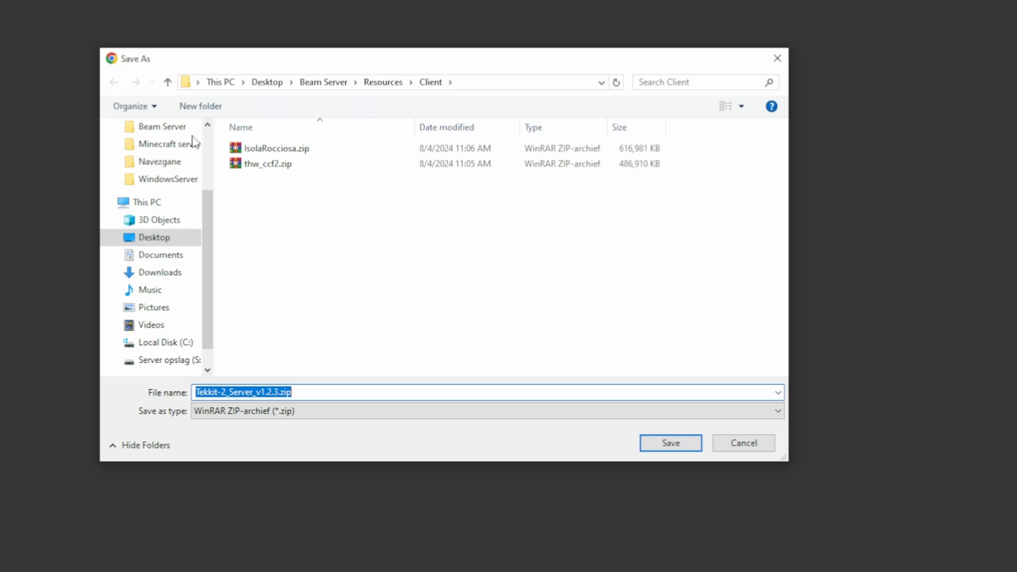
click(154, 236)
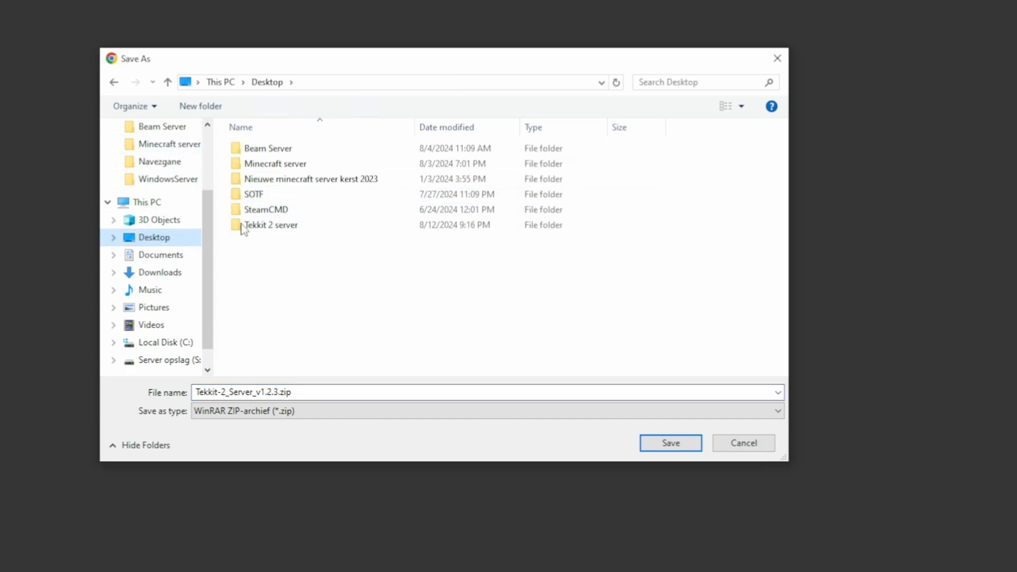
double_click(270, 224)
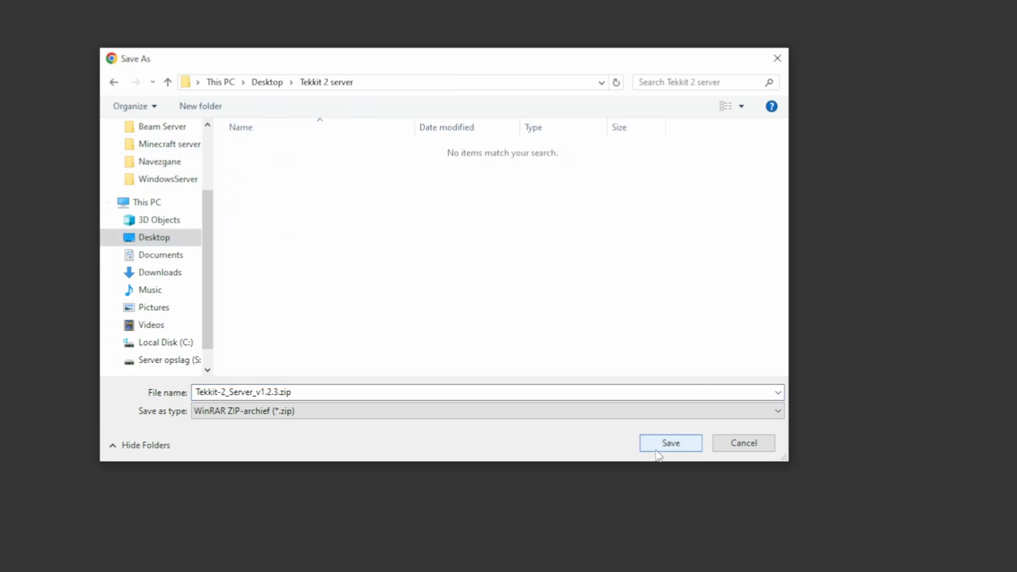
click(670, 443)
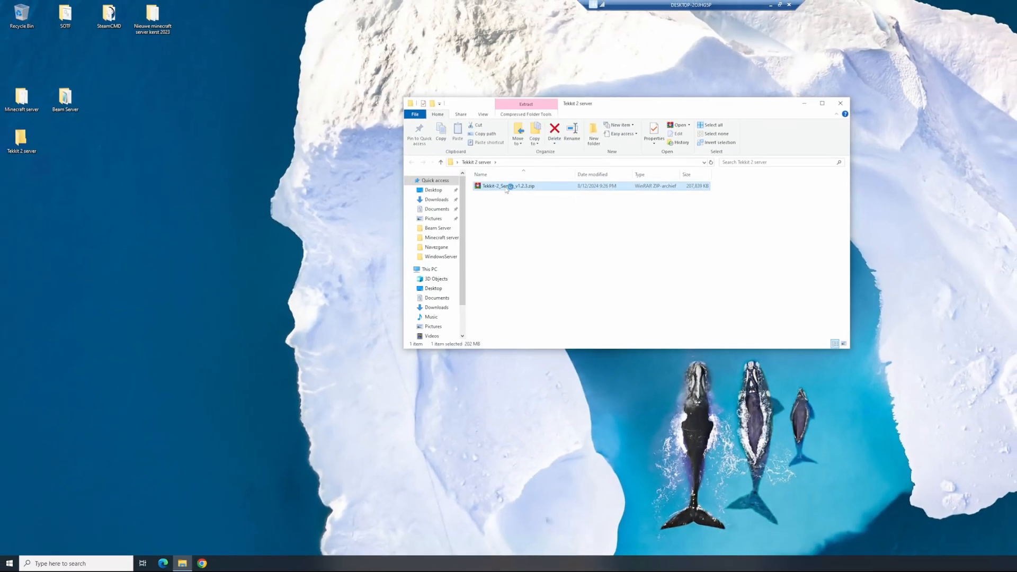
Extract the server zip's contents (mods, config, launch scripts) into the Tekkit 2 server folder.
double_click(507, 186)
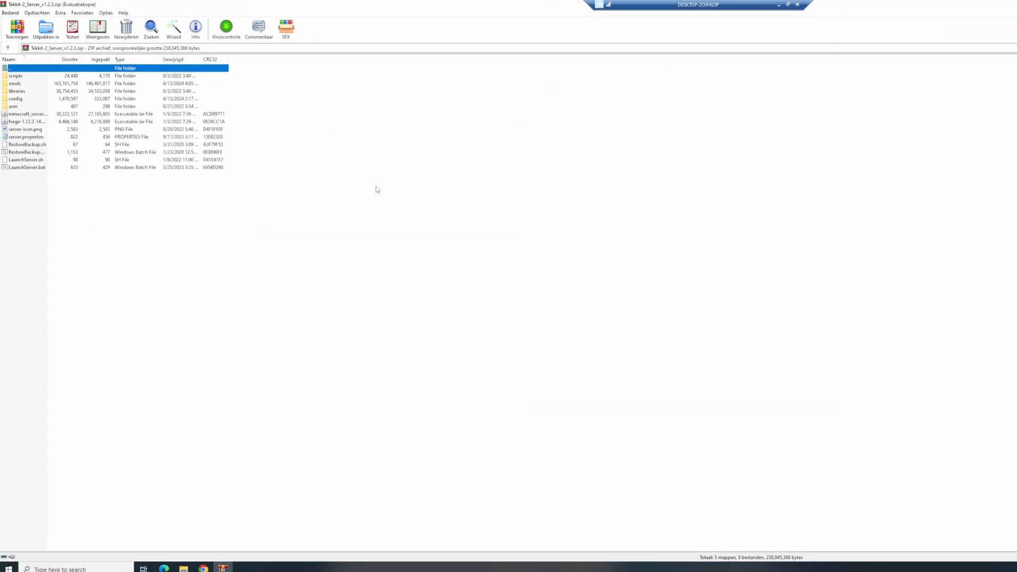
click(46, 27)
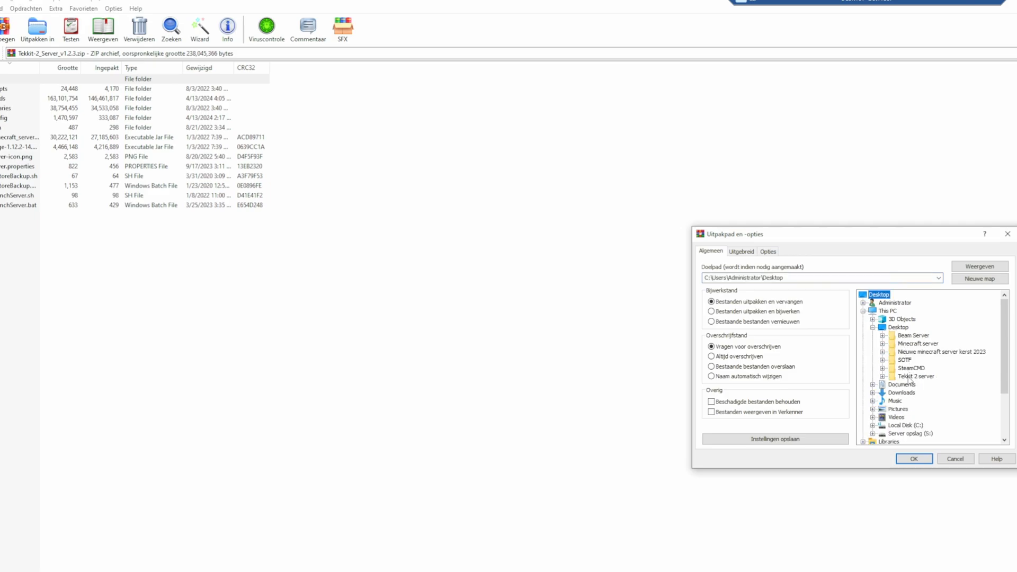
click(913, 459)
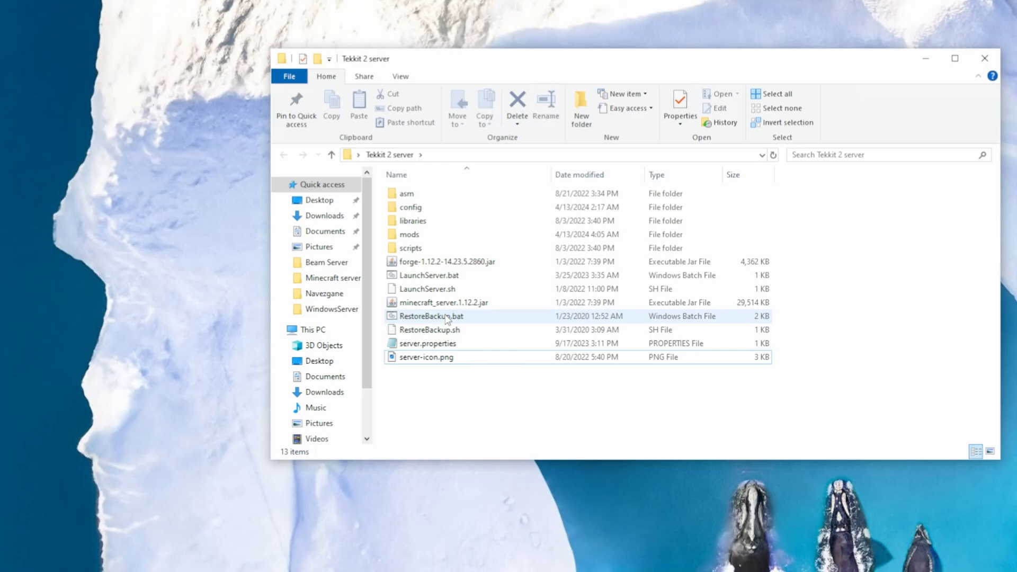
mouse_move(443, 301)
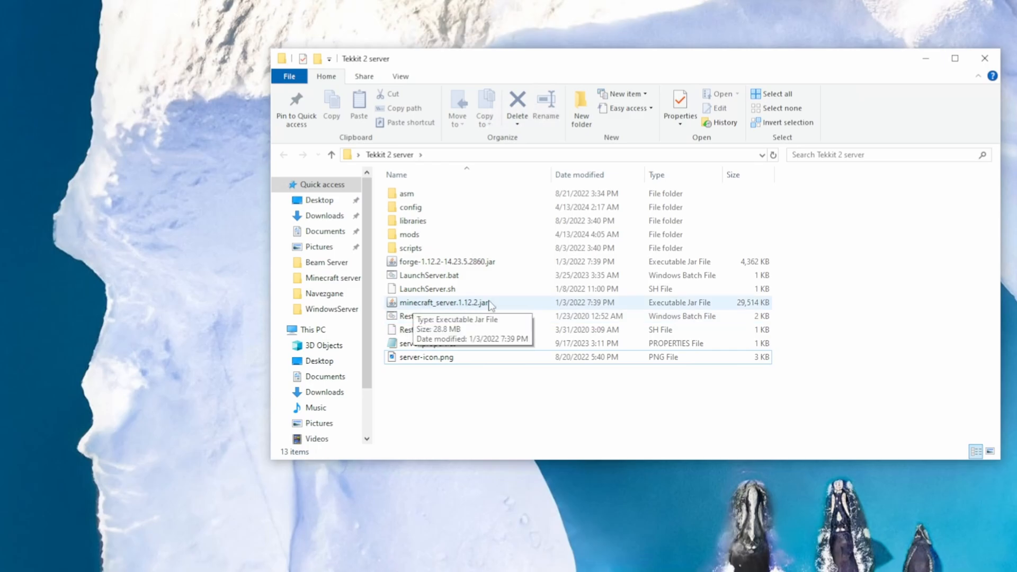
Run the server file once so eula.txt and the logs folder are generated.
click(444, 302)
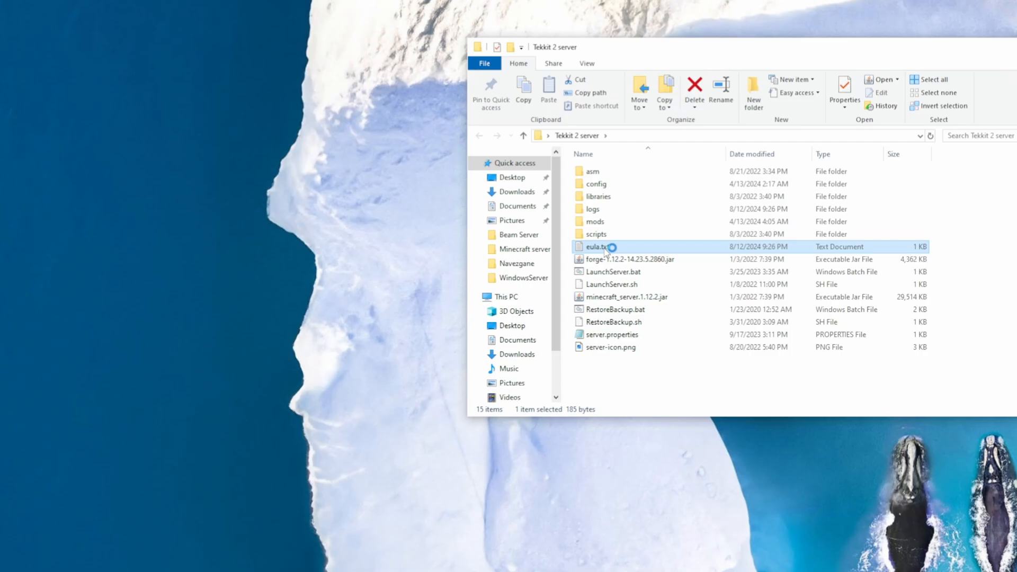
Edit eula.txt so the eula line reads eula=true.
double_click(594, 247)
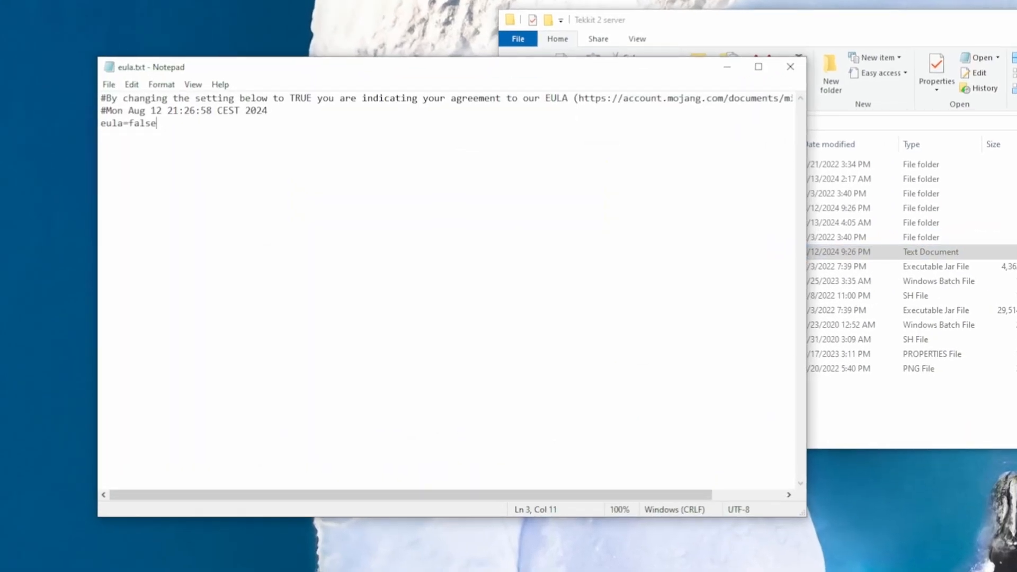
key(Backspace)
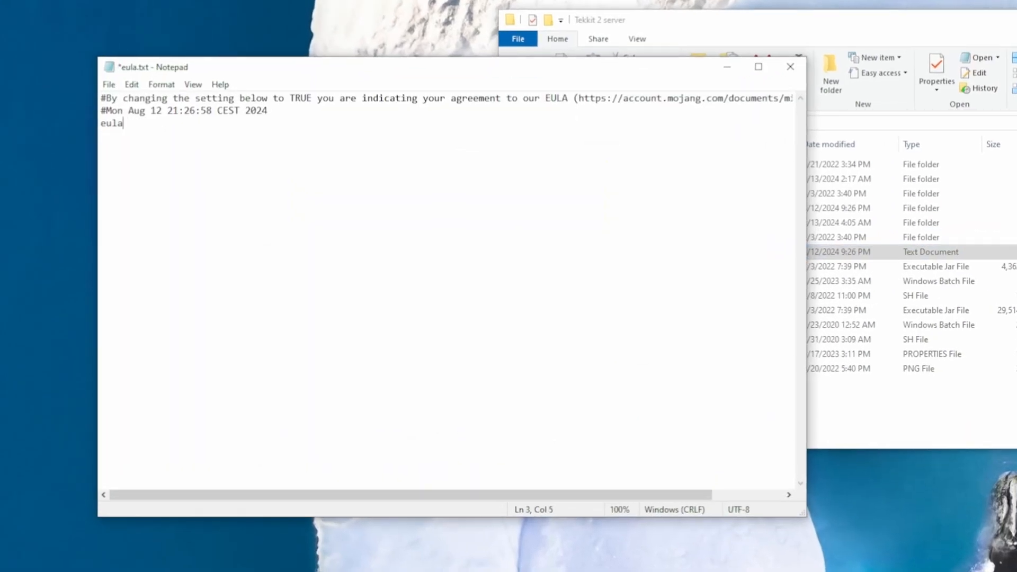
text(=true)
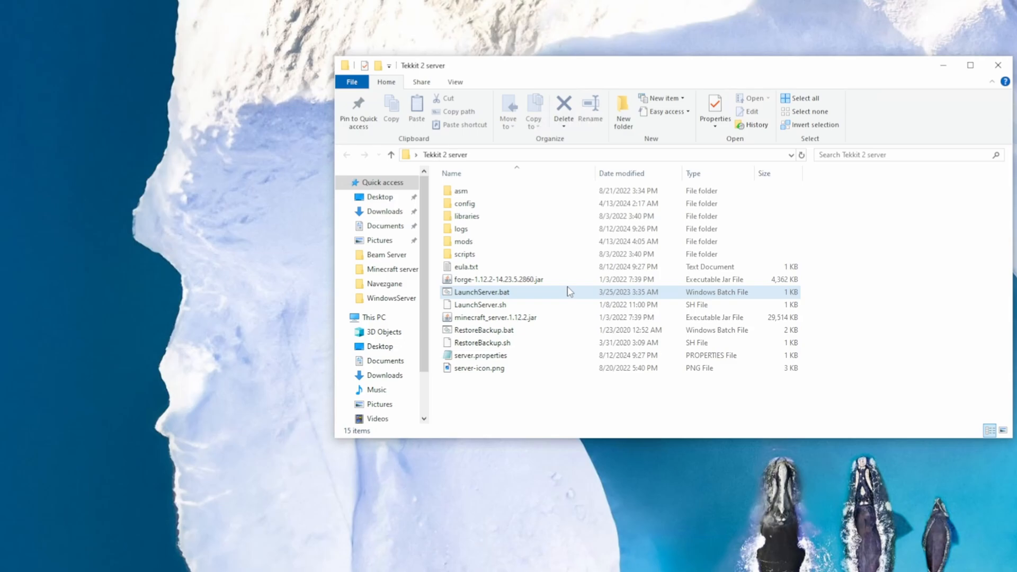
Start the server via LaunchServer.bat and forge-1.12.2-14.23.5.2860.jar.
click(496, 279)
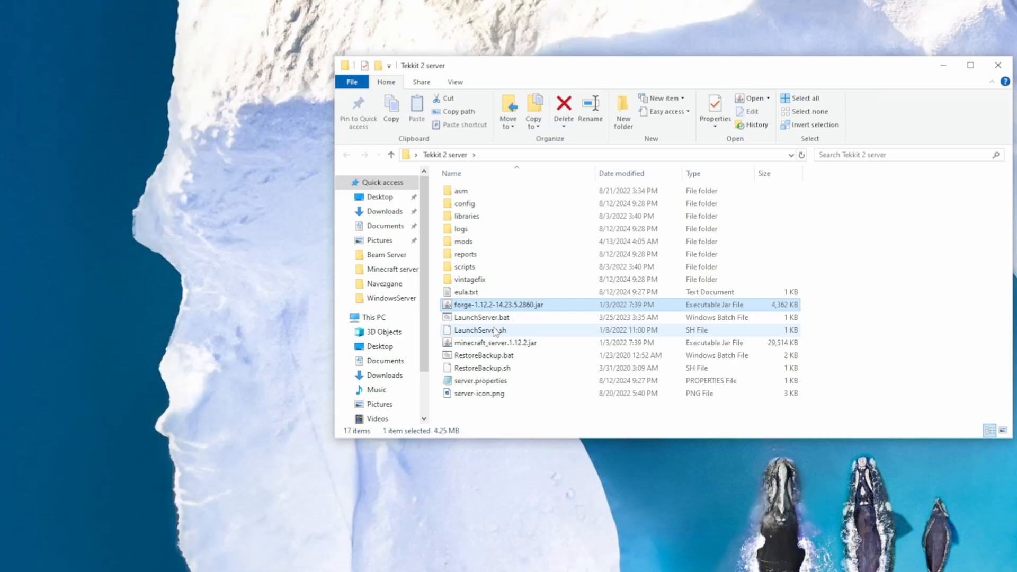
double_click(482, 317)
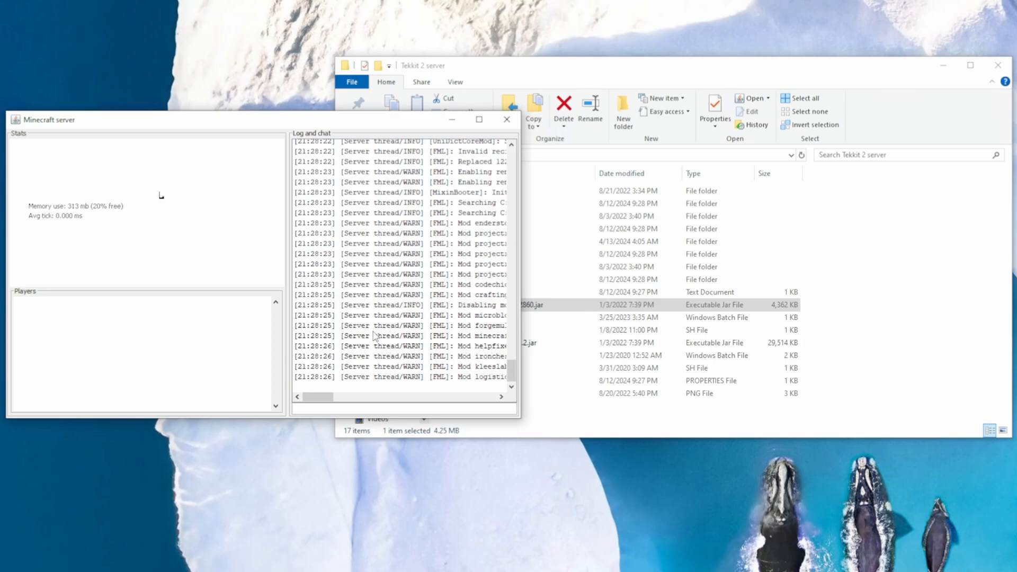
Let the server finish its first startup and world generation, then close its window.
scroll(down, 3)
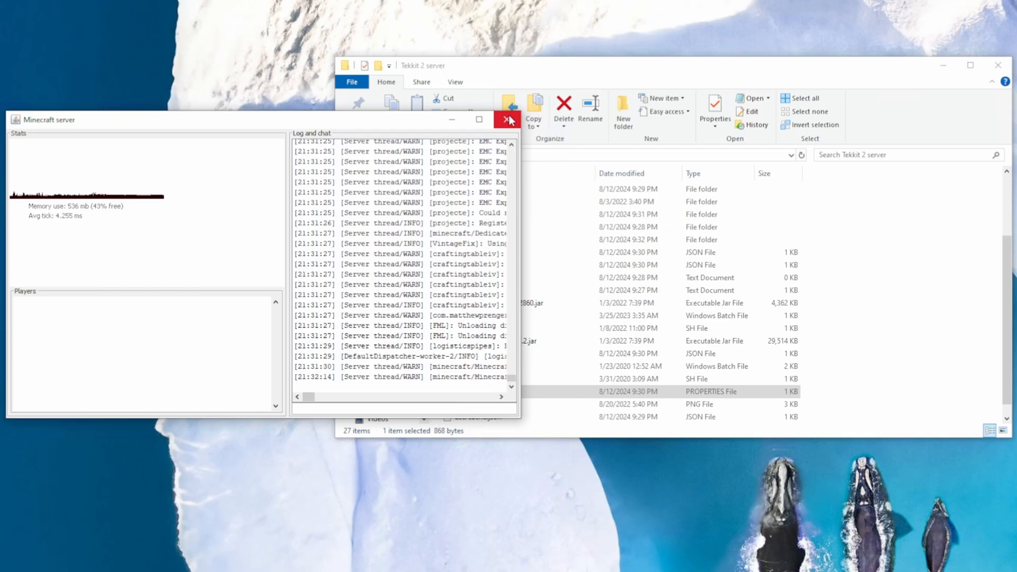
click(509, 119)
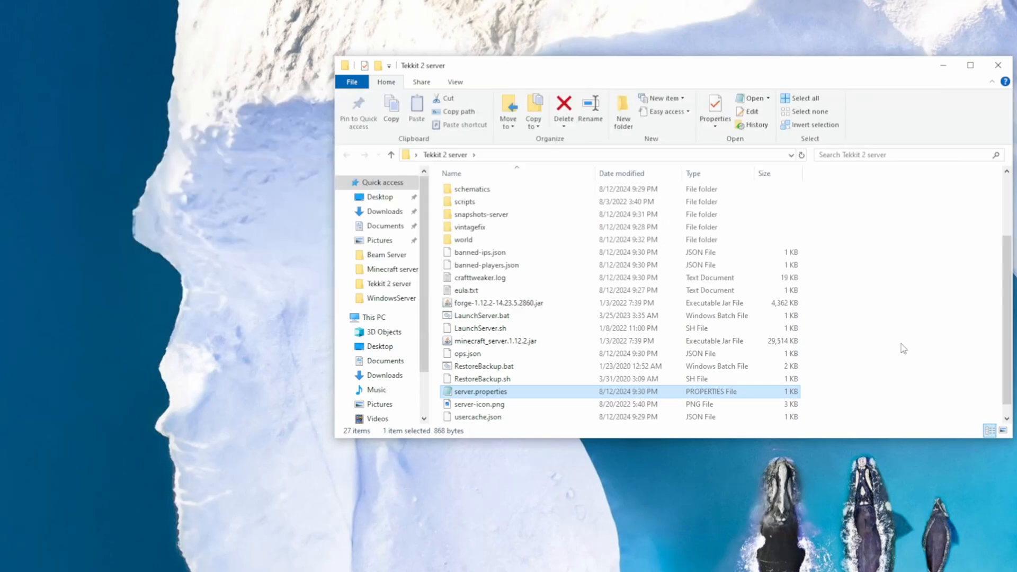
mouse_move(935, 300)
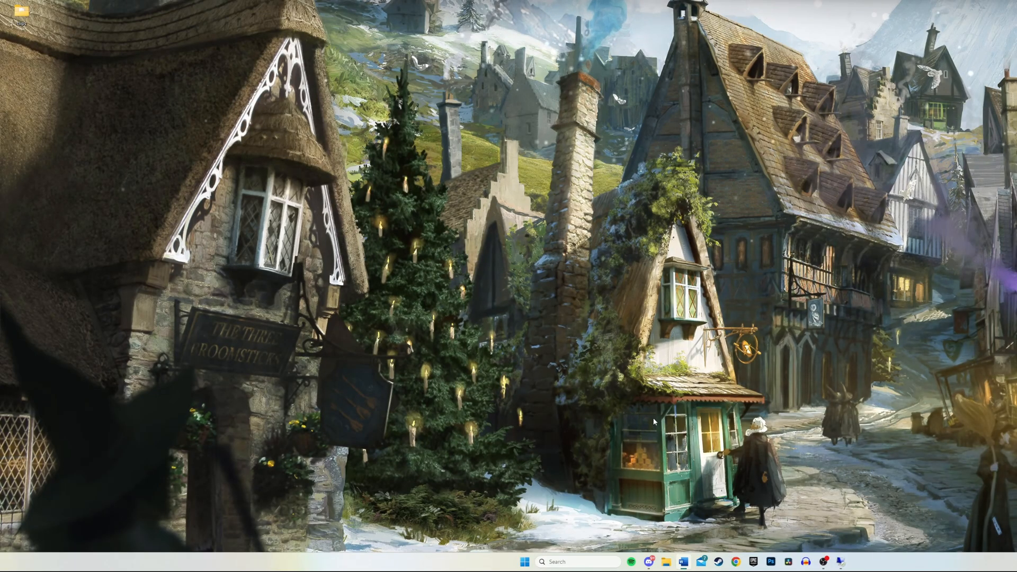
mouse_move(543, 335)
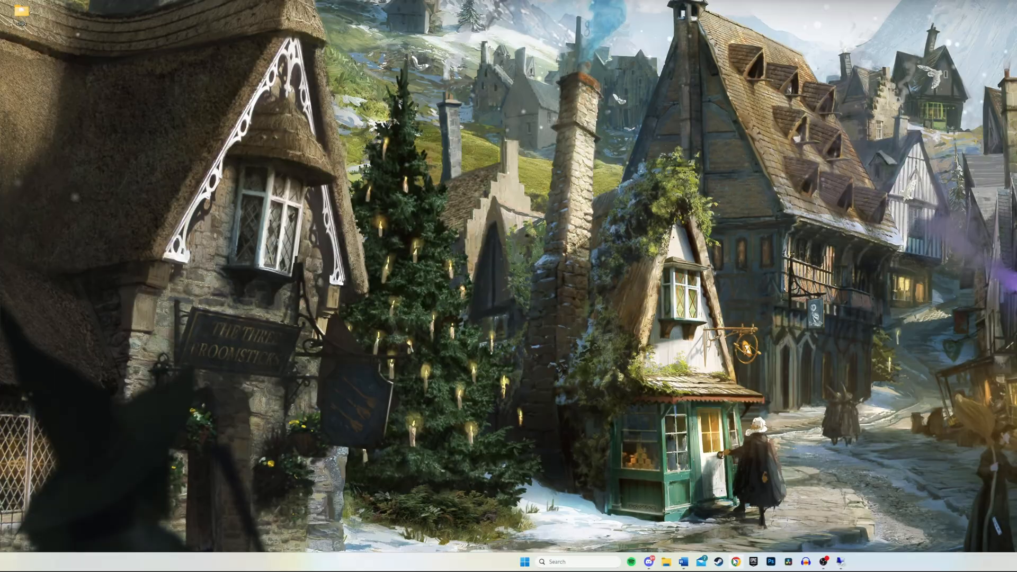
Launch Chrome from the taskbar to reach the Technic Platform download page.
click(735, 561)
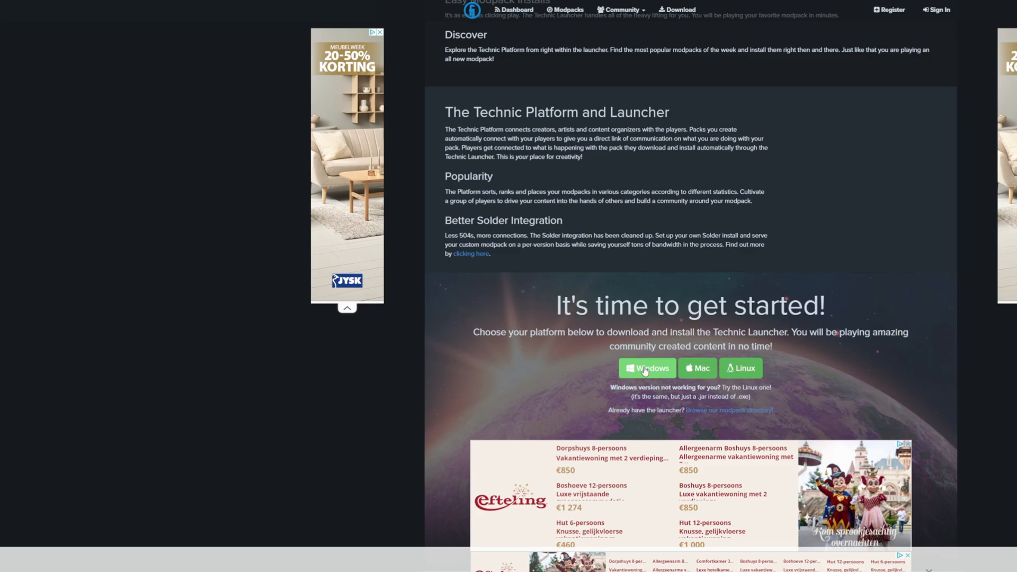
Download the Windows Technic Launcher installer and save it to the desktop.
scroll(down, 3)
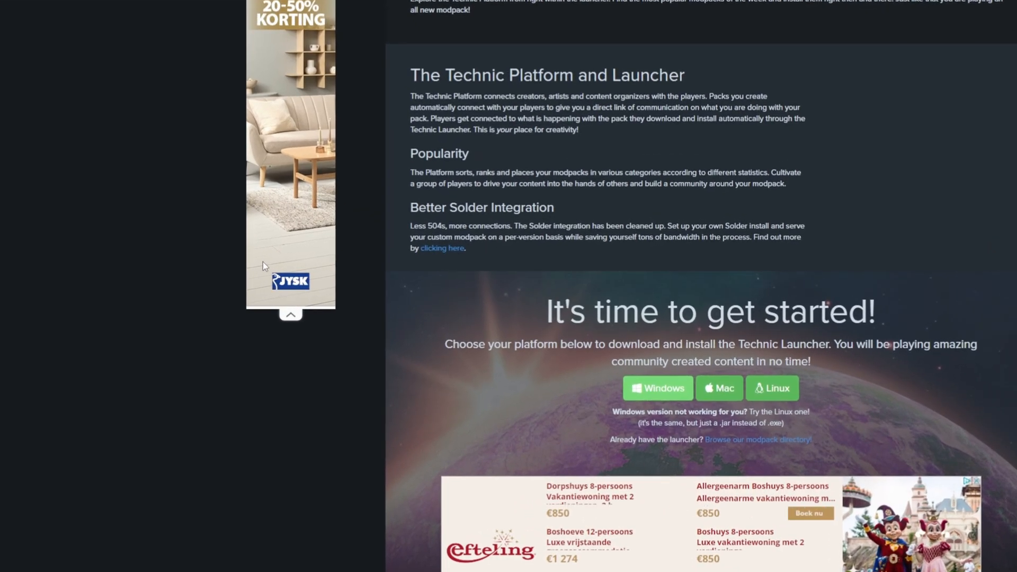
click(657, 388)
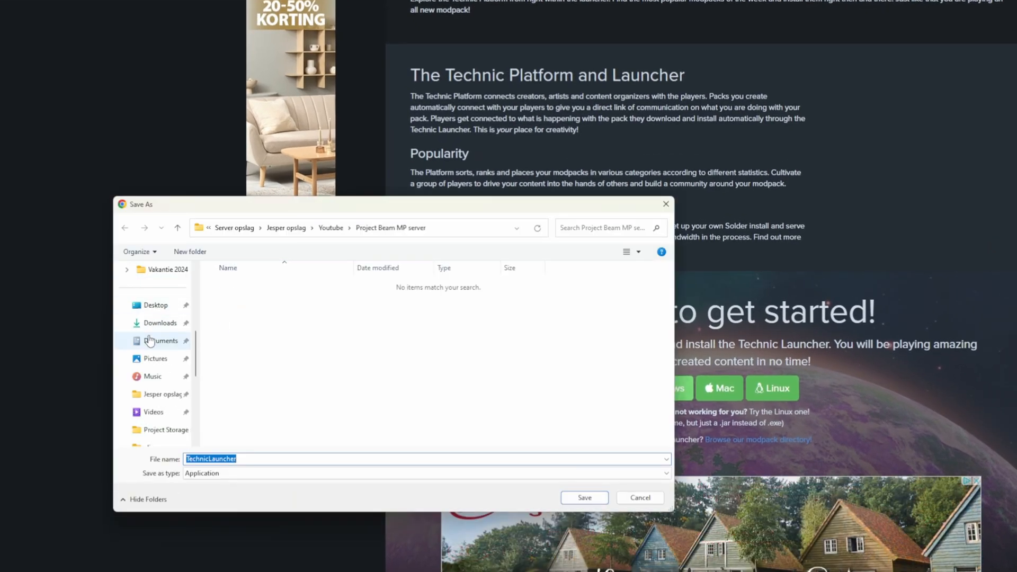
click(155, 305)
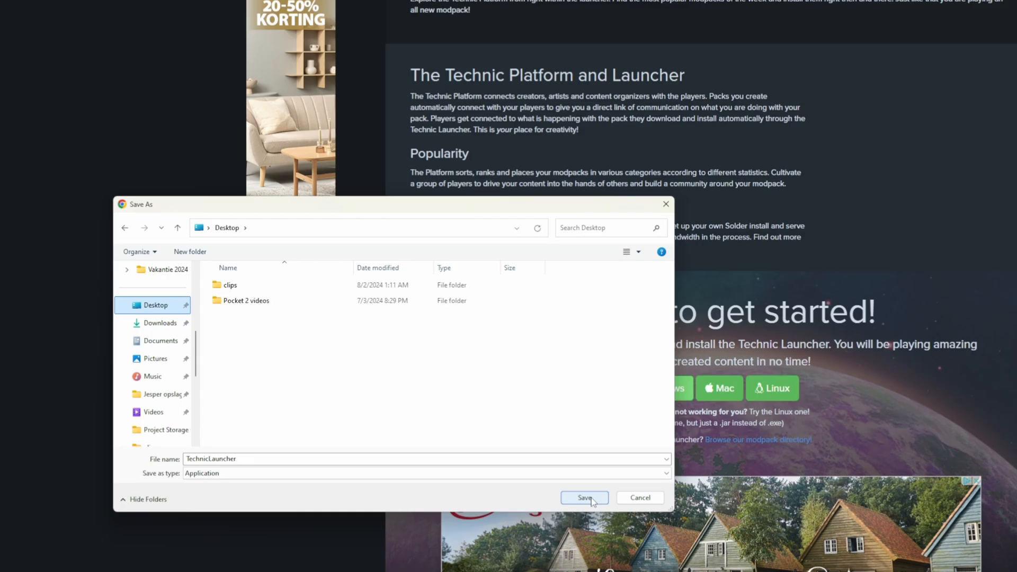
click(582, 497)
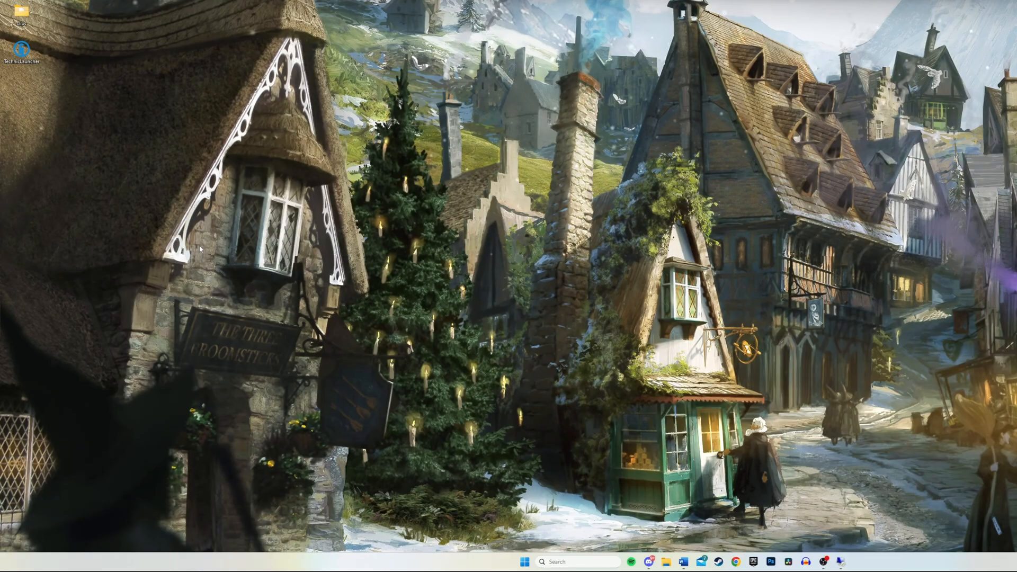
mouse_move(594, 258)
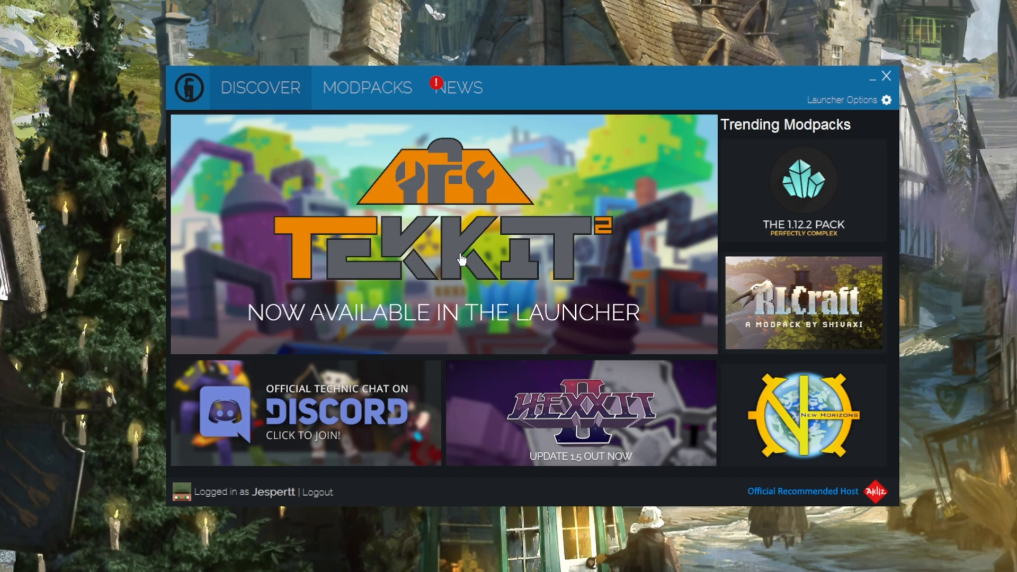
mouse_move(857, 103)
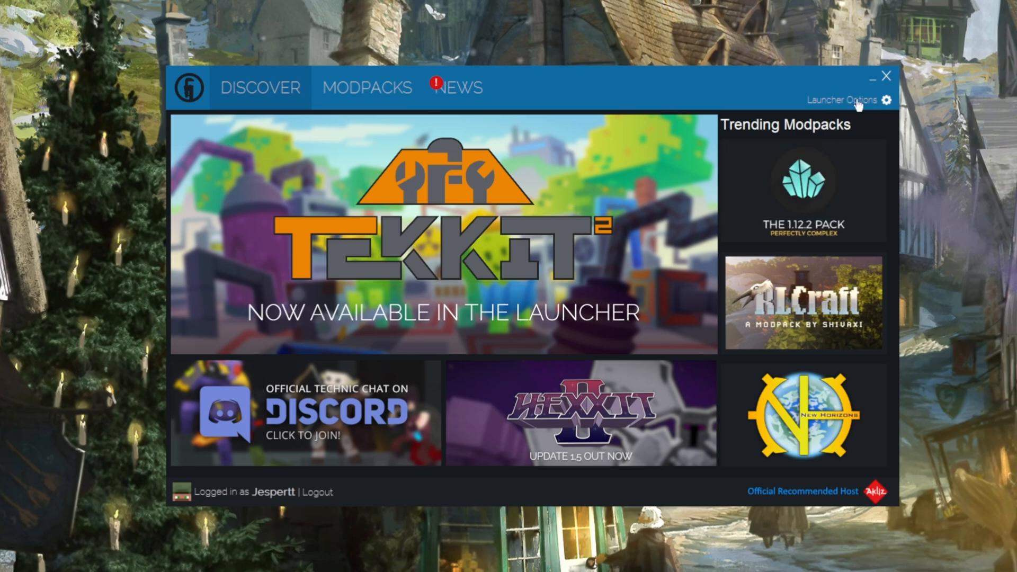
Go to Launcher Options and its Java settings, where memory shows 1 GB.
click(886, 100)
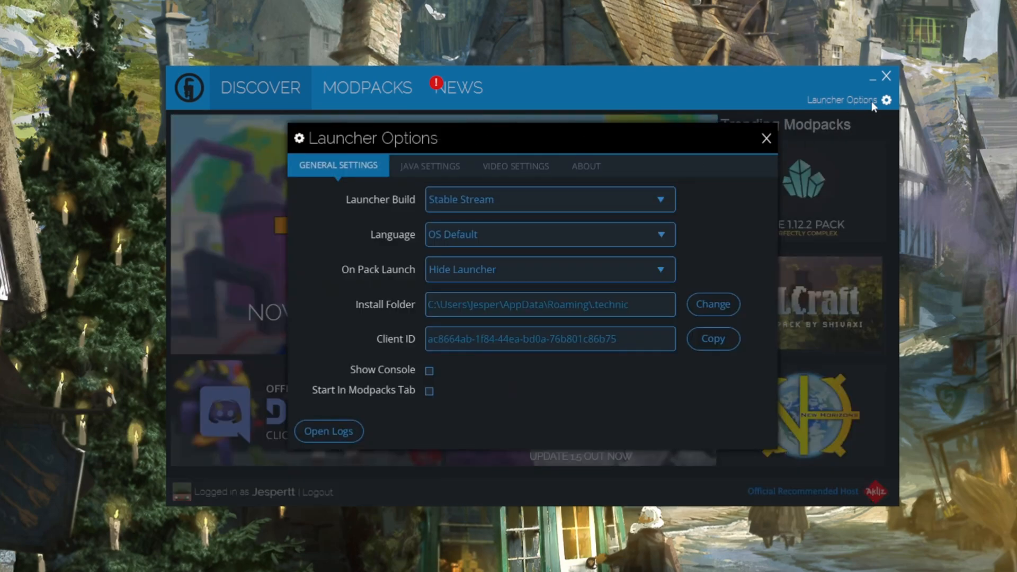
mouse_move(305, 179)
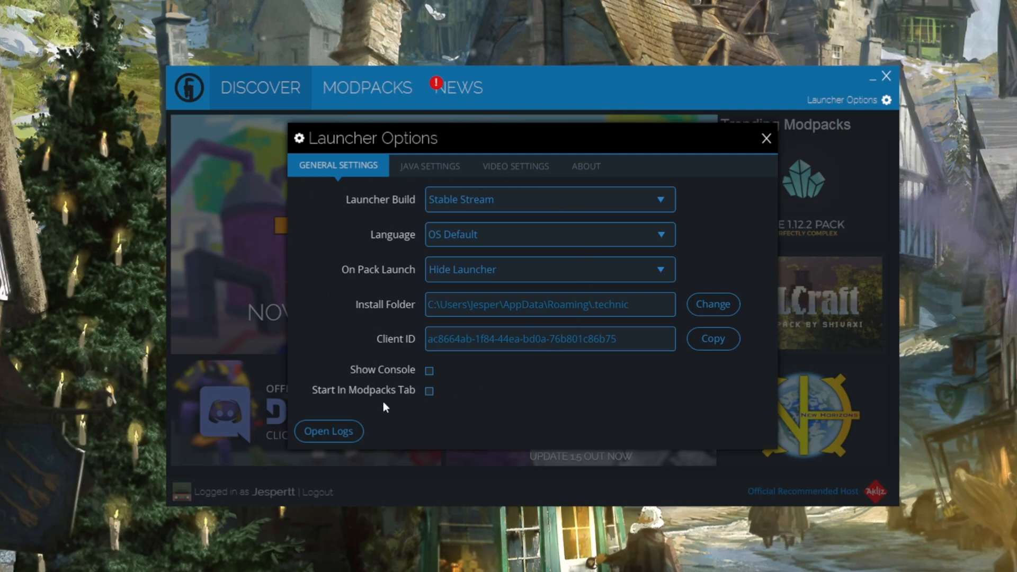
mouse_move(421, 174)
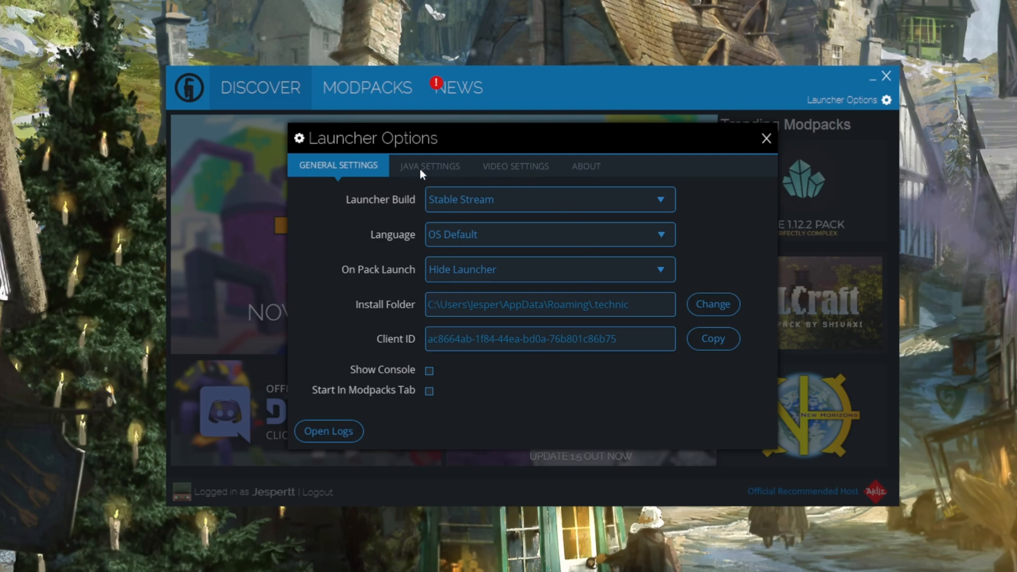
click(429, 166)
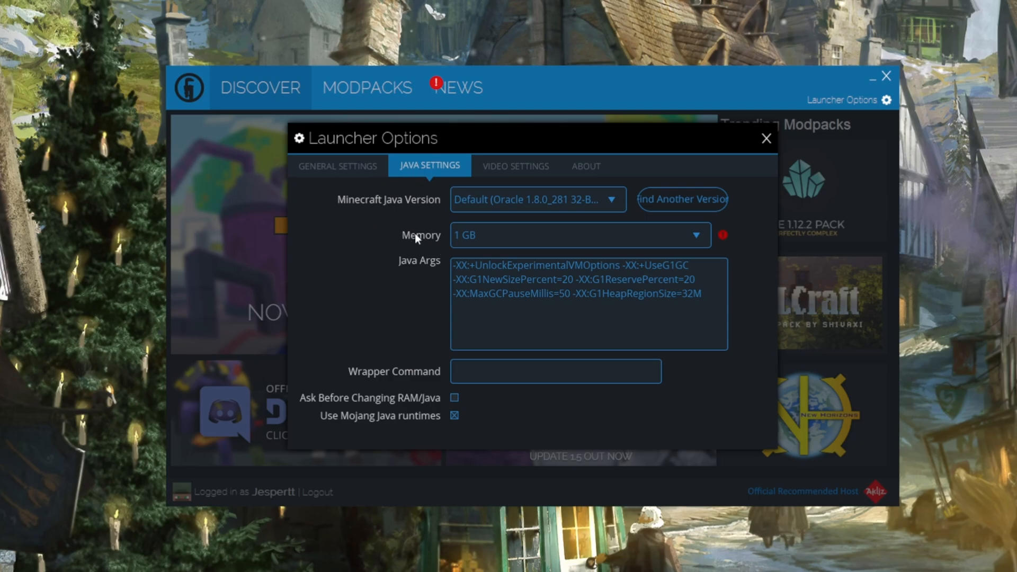
mouse_move(422, 202)
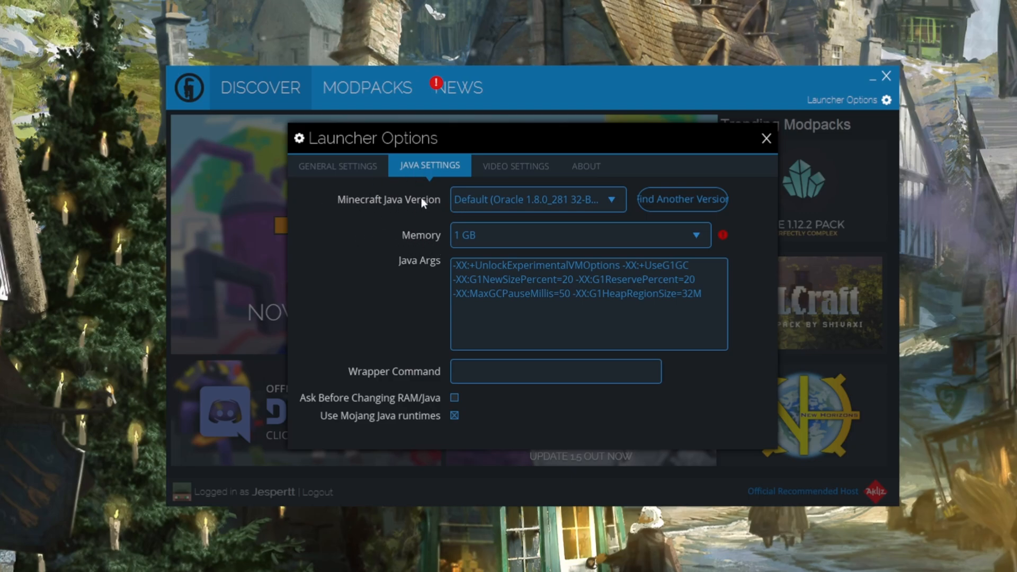
Choose 64-bit Oracle Java 17.0.9 and 16 GB memory, then go back to General settings.
click(536, 199)
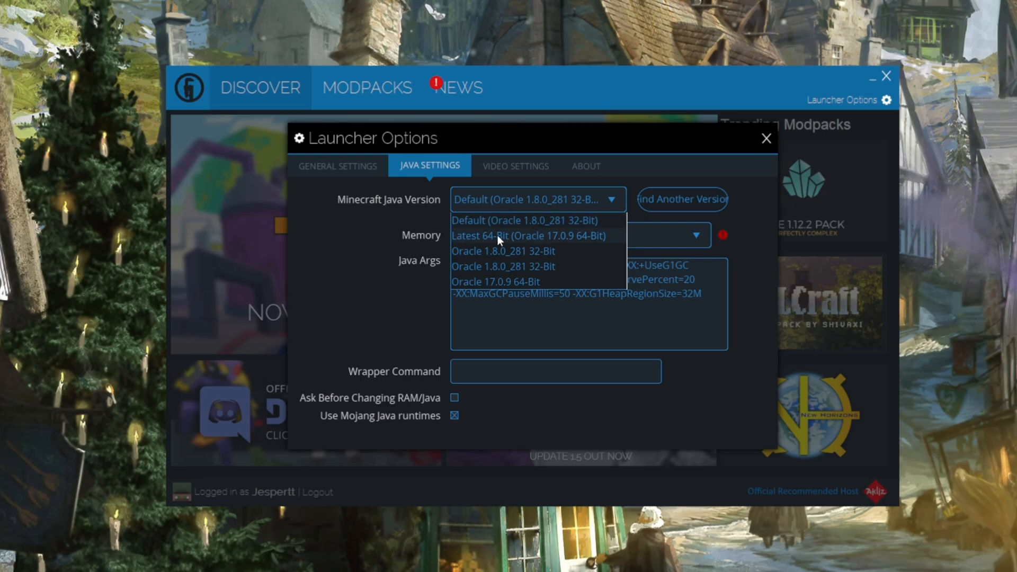
click(527, 235)
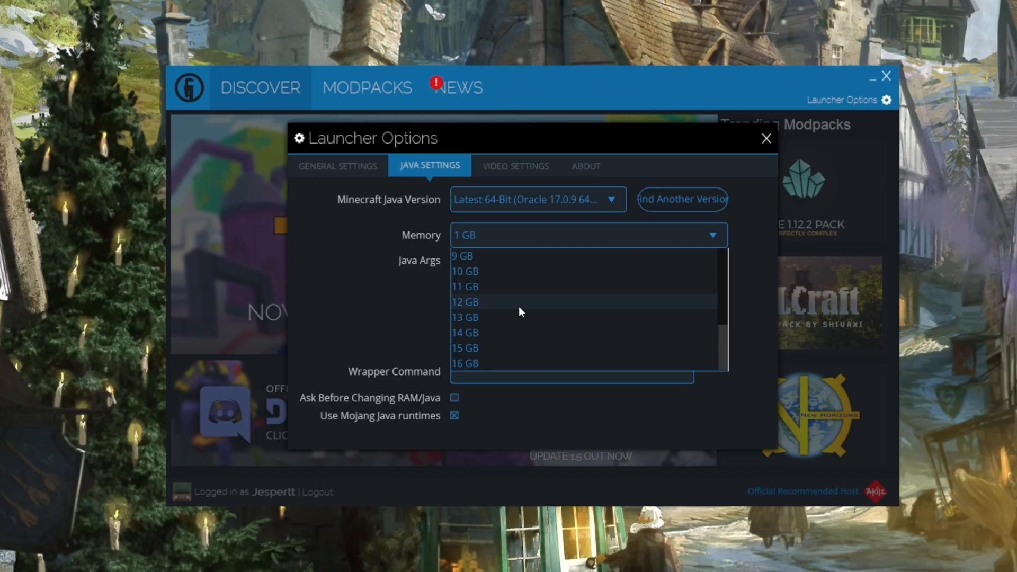
click(464, 301)
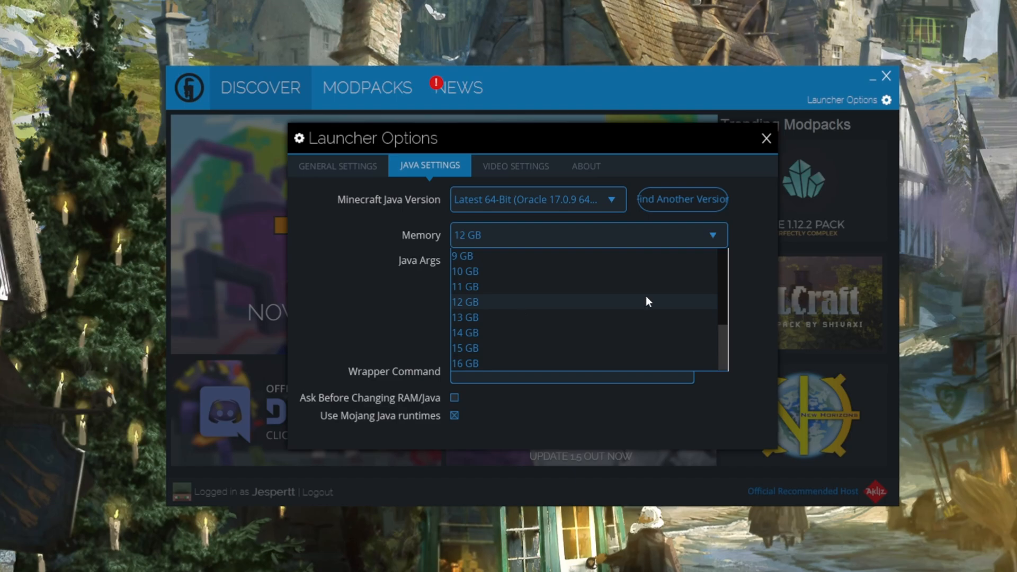
mouse_move(622, 317)
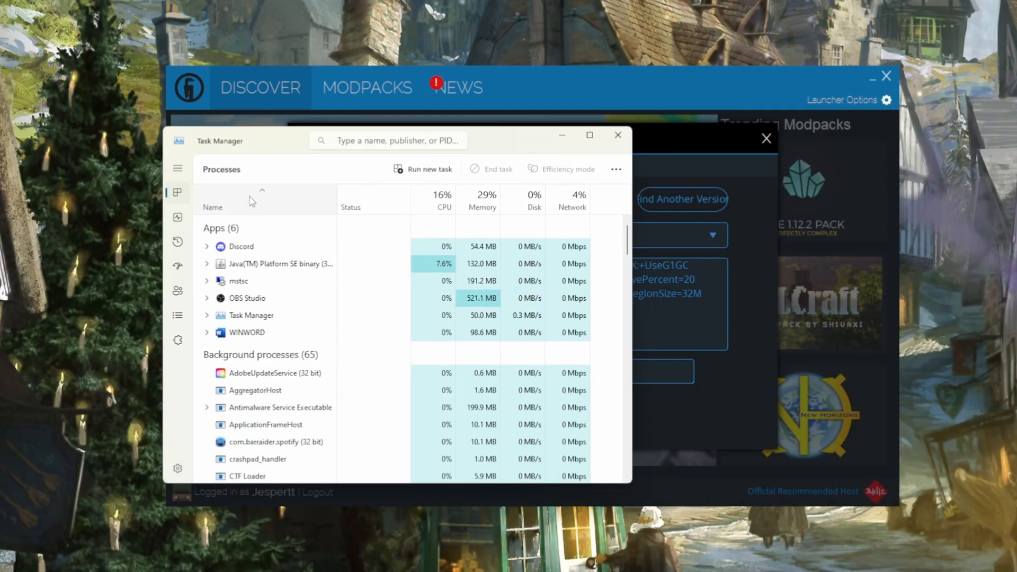
click(178, 216)
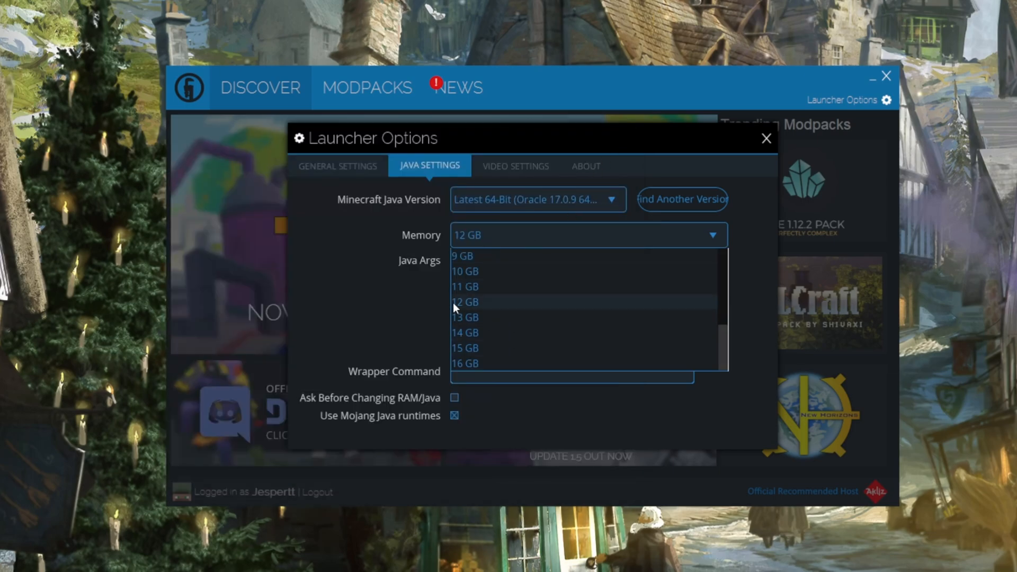
click(463, 363)
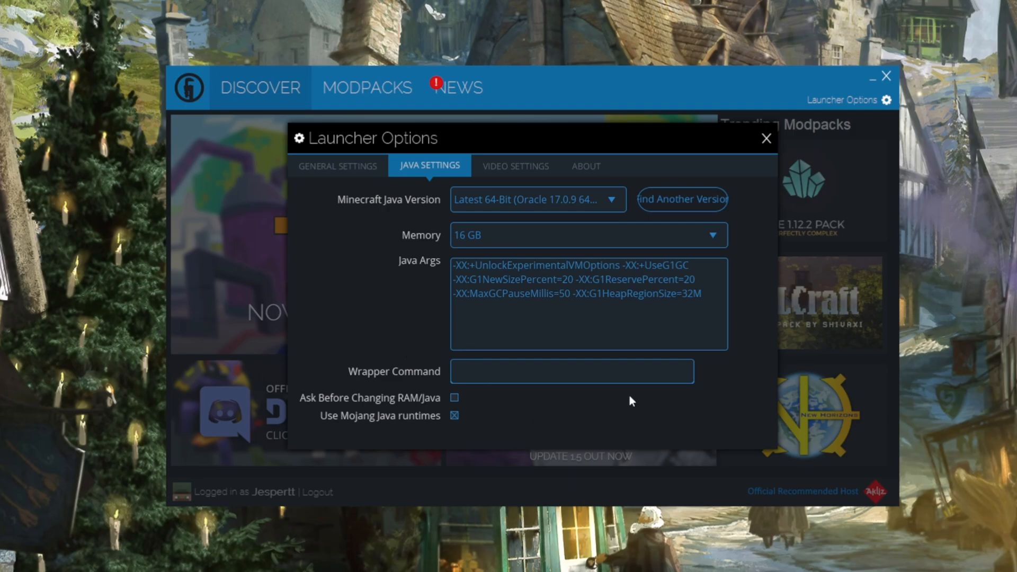
mouse_move(486, 277)
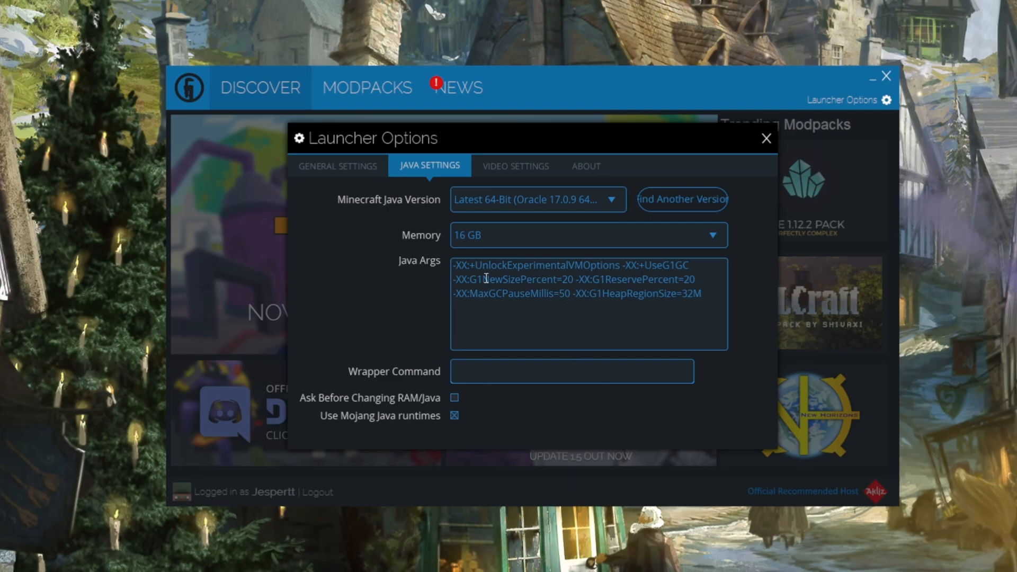
mouse_move(590, 177)
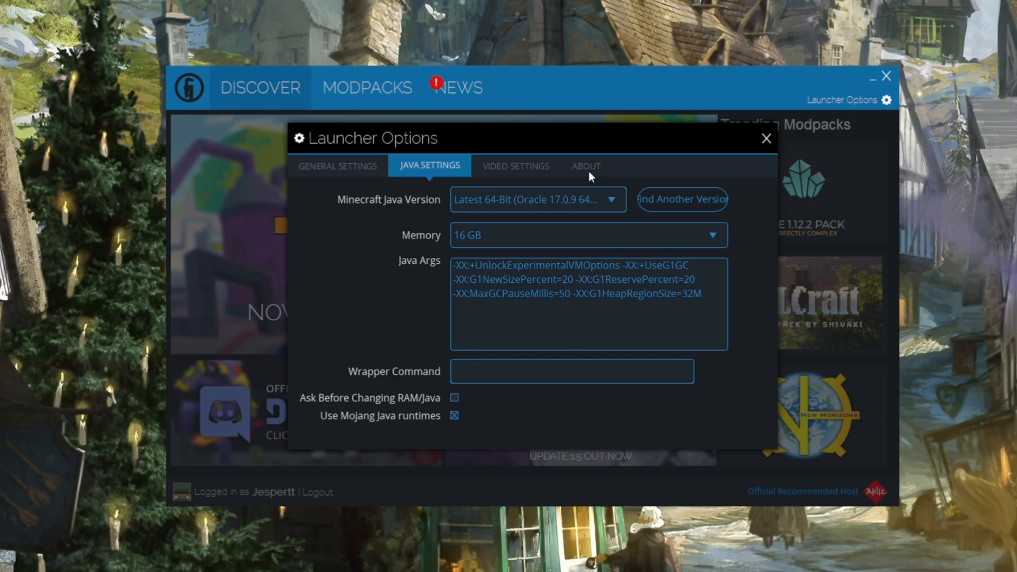
click(336, 165)
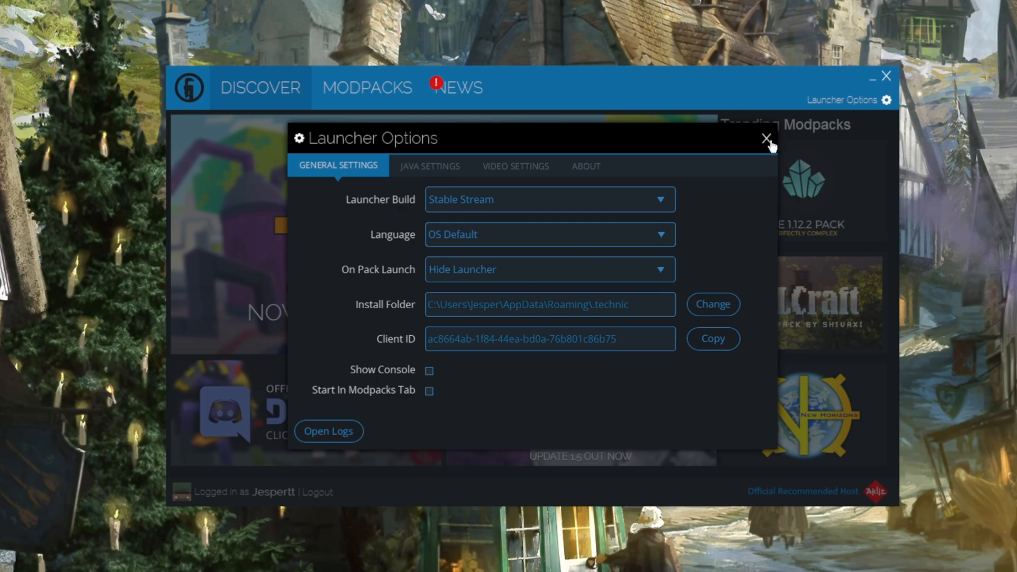
Leave Launcher Options and select Tekkit 2 (v1.2.3) in the Modpacks list.
click(765, 140)
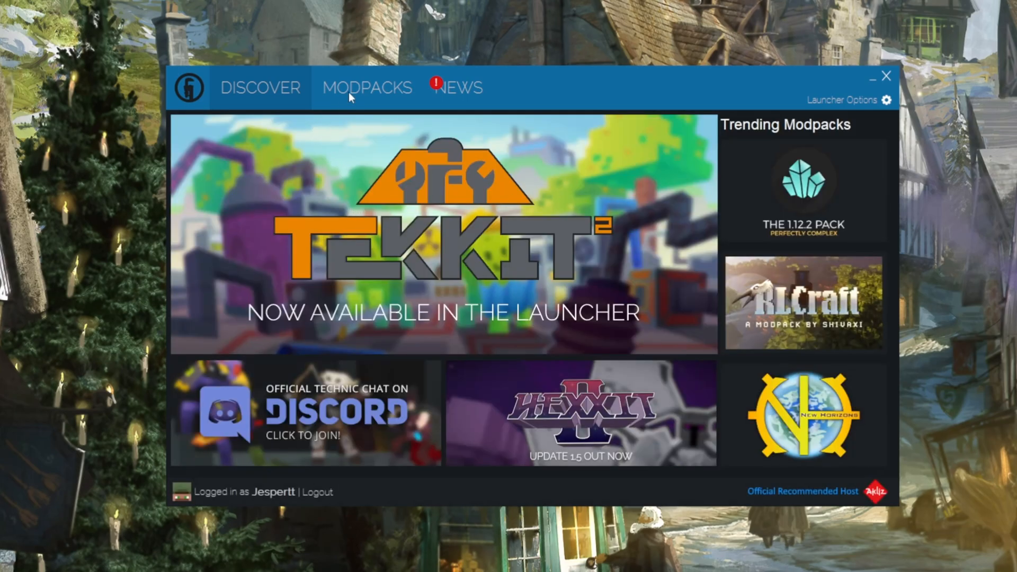
click(367, 88)
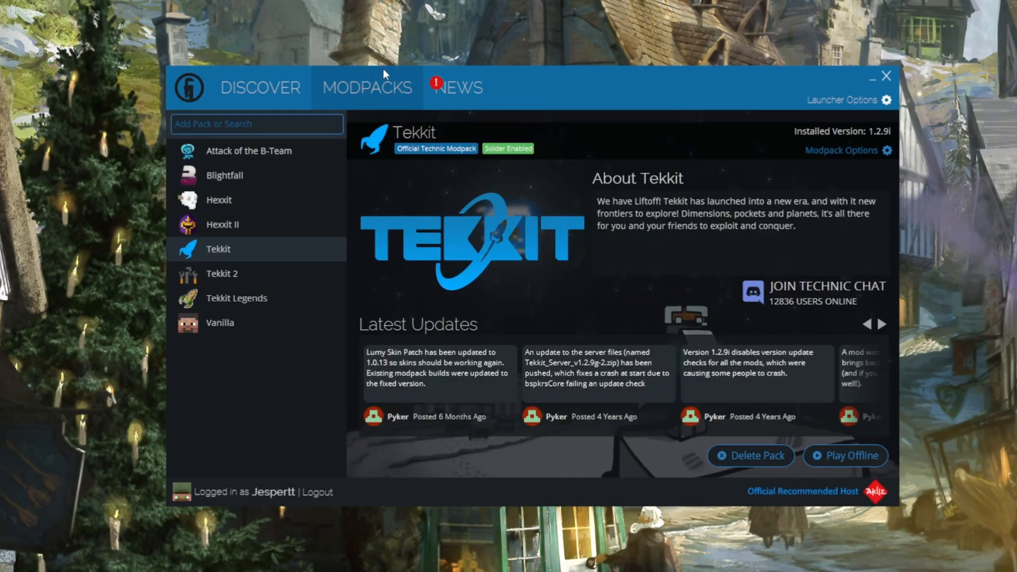
mouse_move(233, 232)
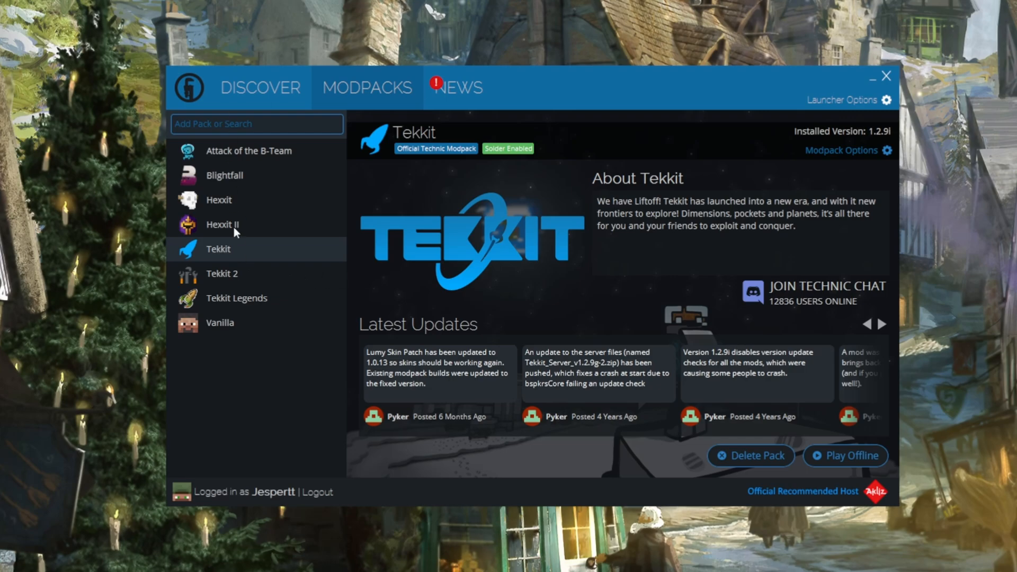
mouse_move(221, 290)
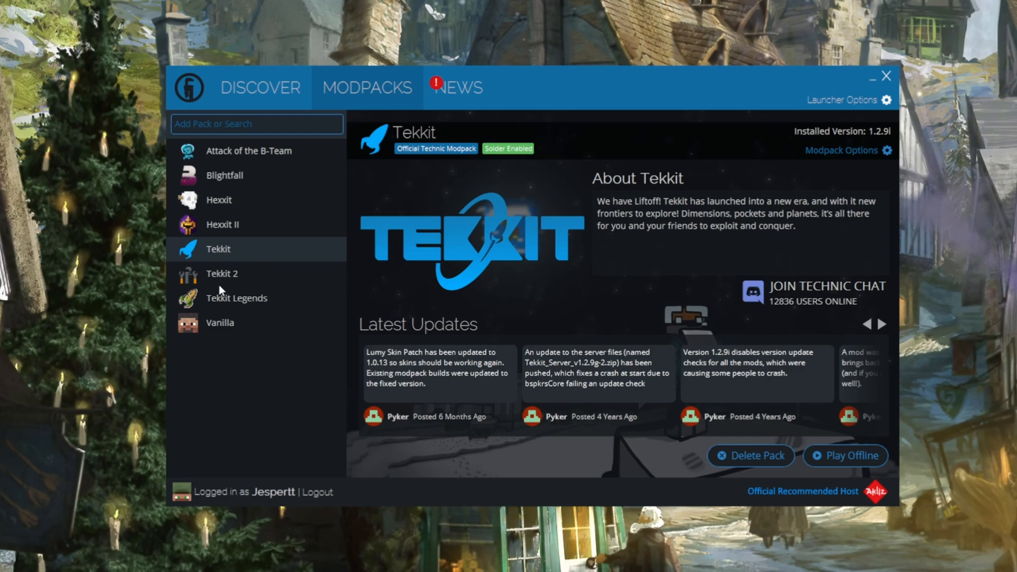
click(221, 274)
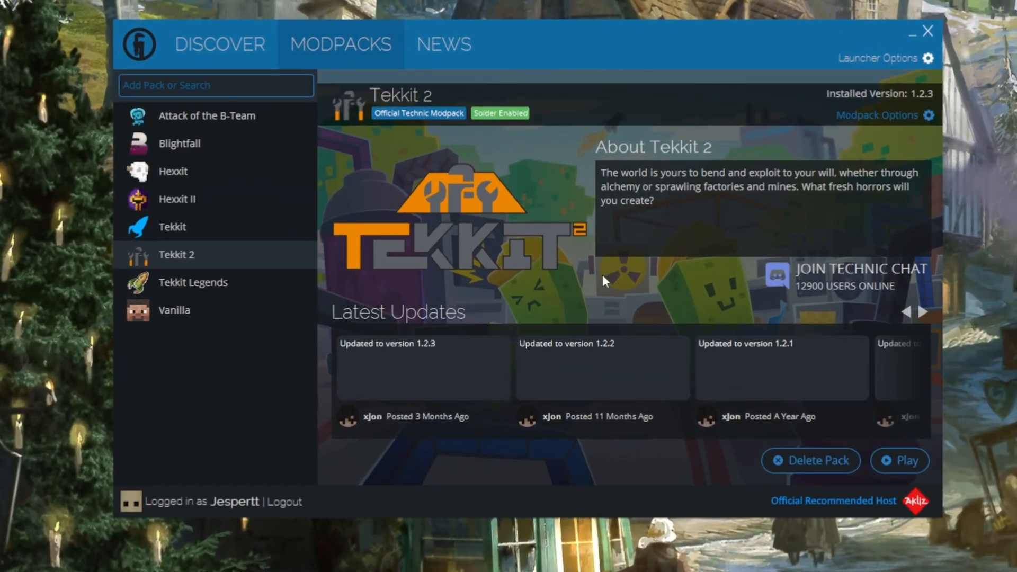
mouse_move(519, 63)
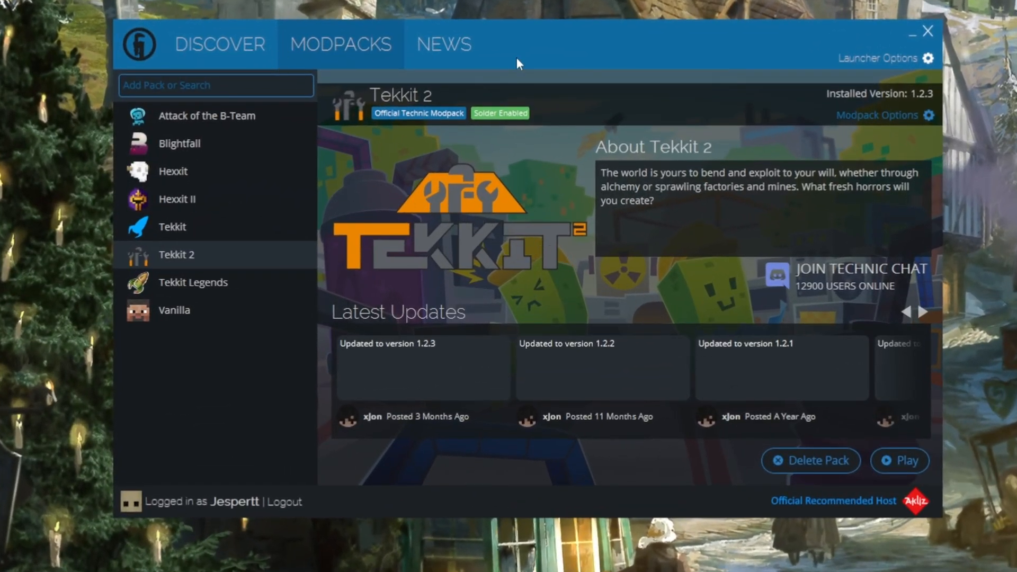
mouse_move(675, 219)
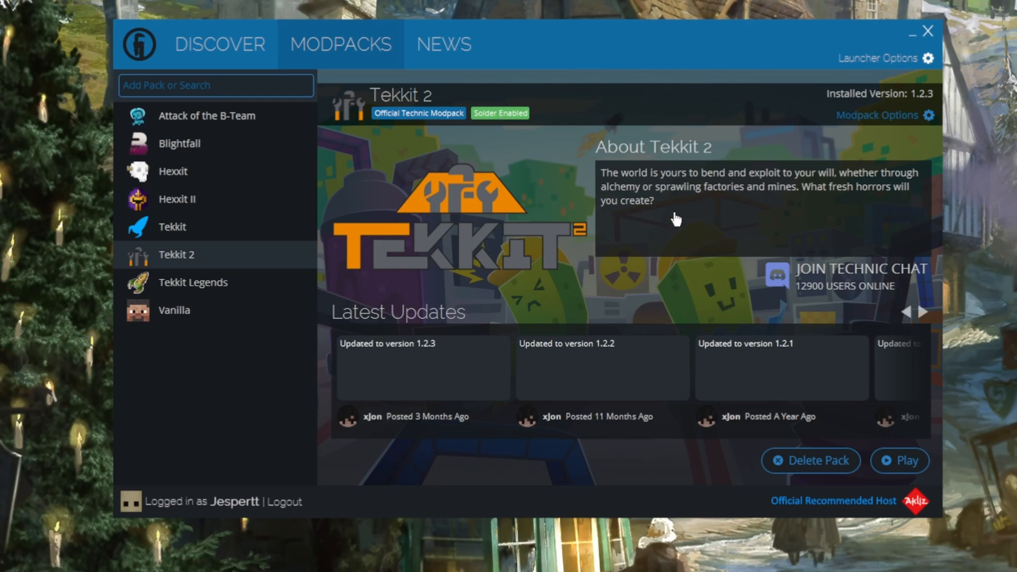
mouse_move(917, 427)
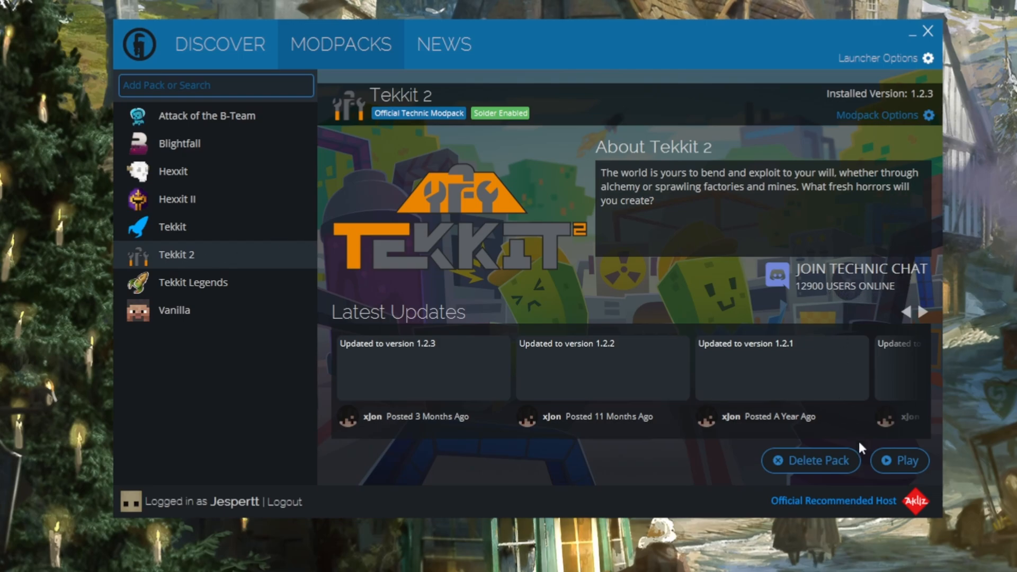
mouse_move(871, 463)
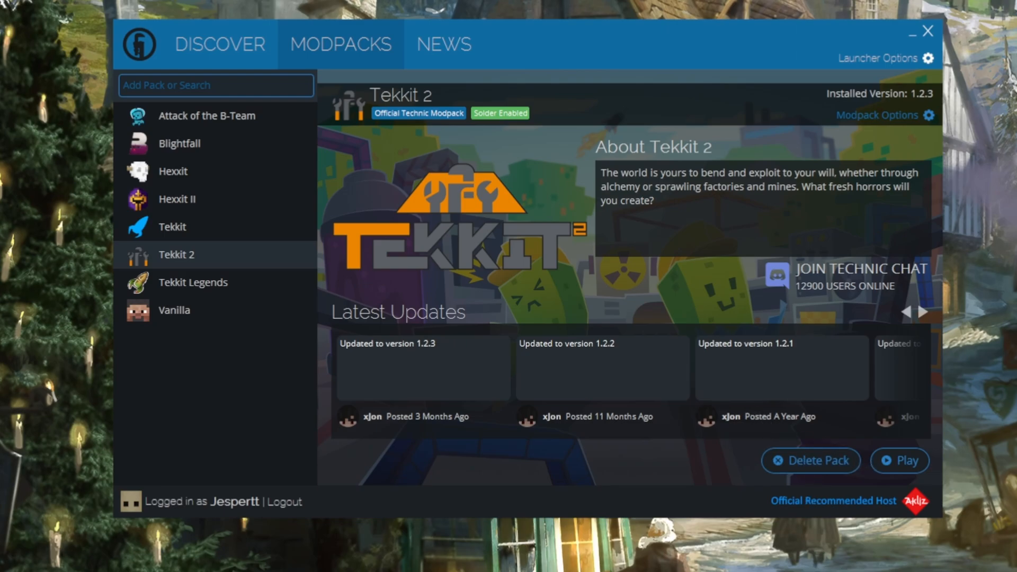
mouse_move(816, 458)
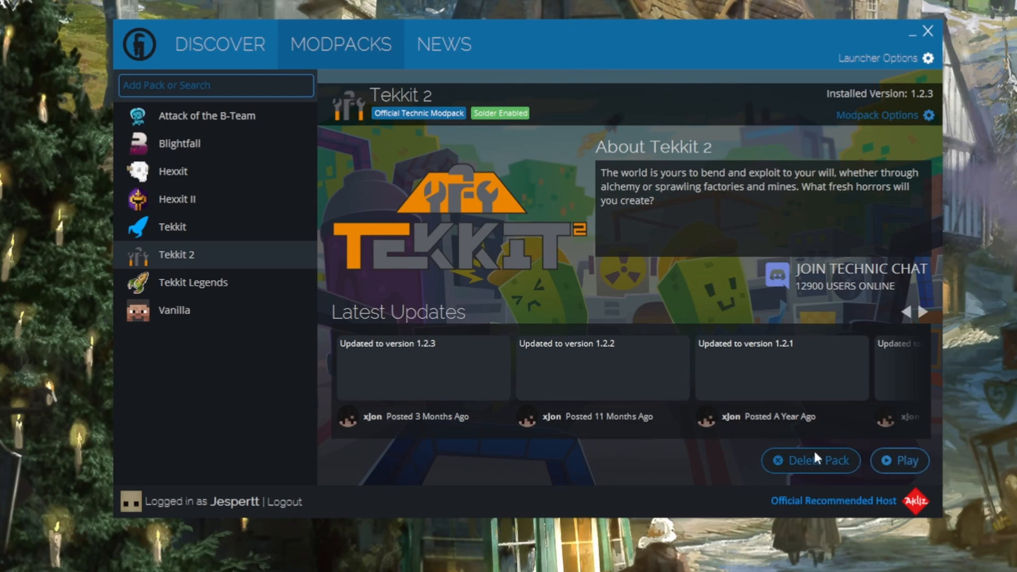
Start Tekkit 2 with the Play button.
click(899, 460)
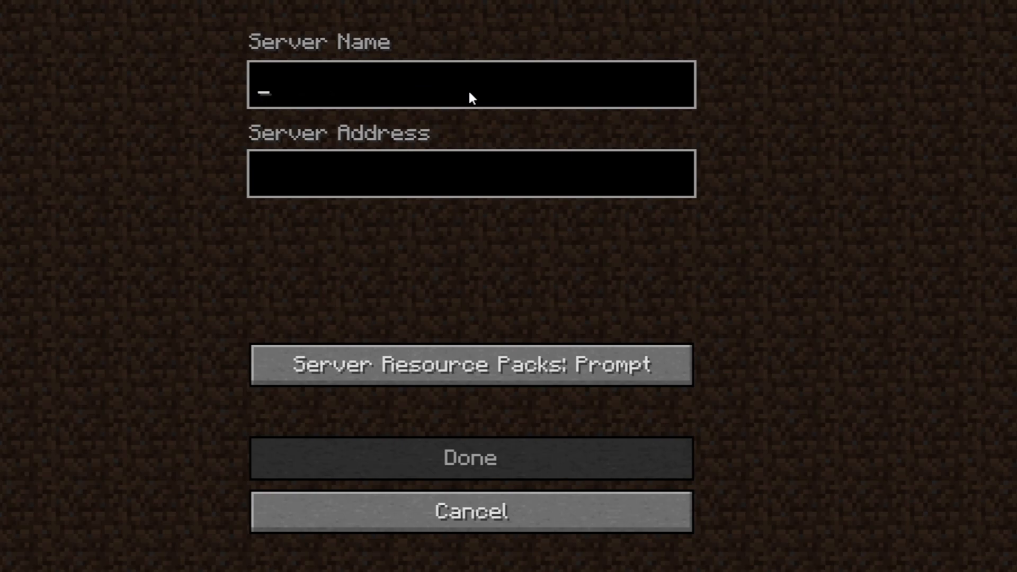
Back out of Edit Server Info and join the 'Tekkit home' server from Play Multiplayer.
click(470, 457)
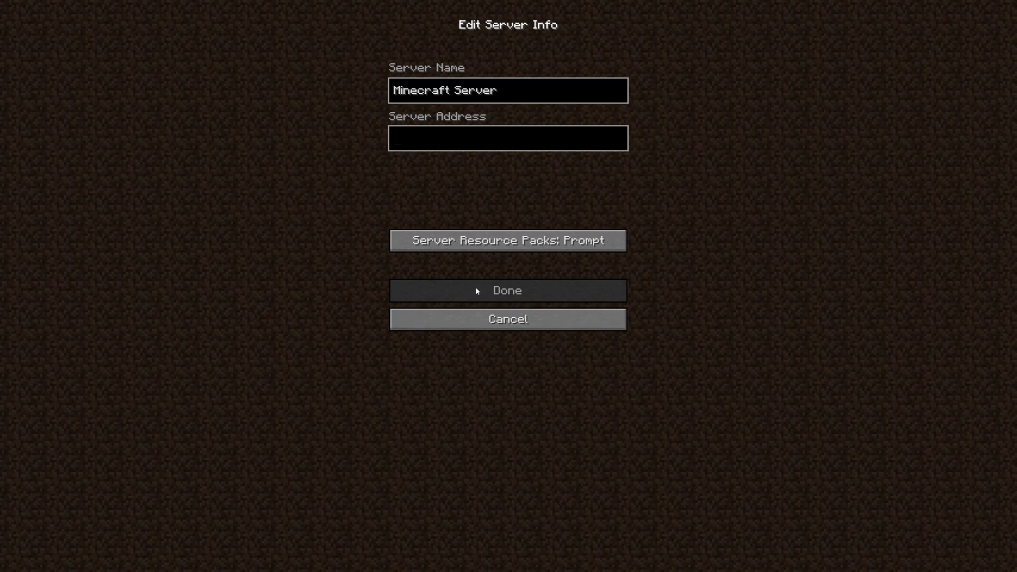
click(507, 290)
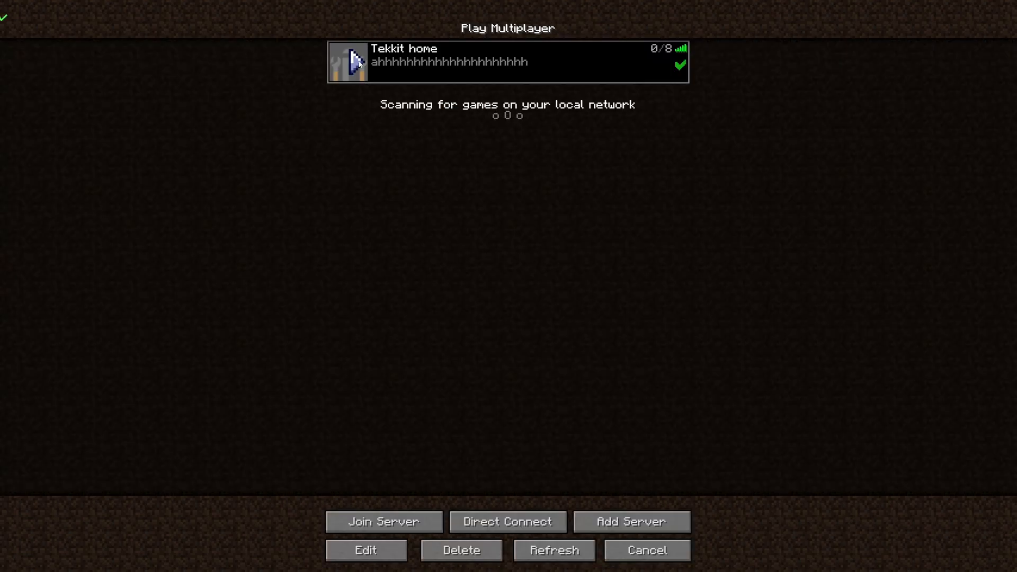
click(382, 521)
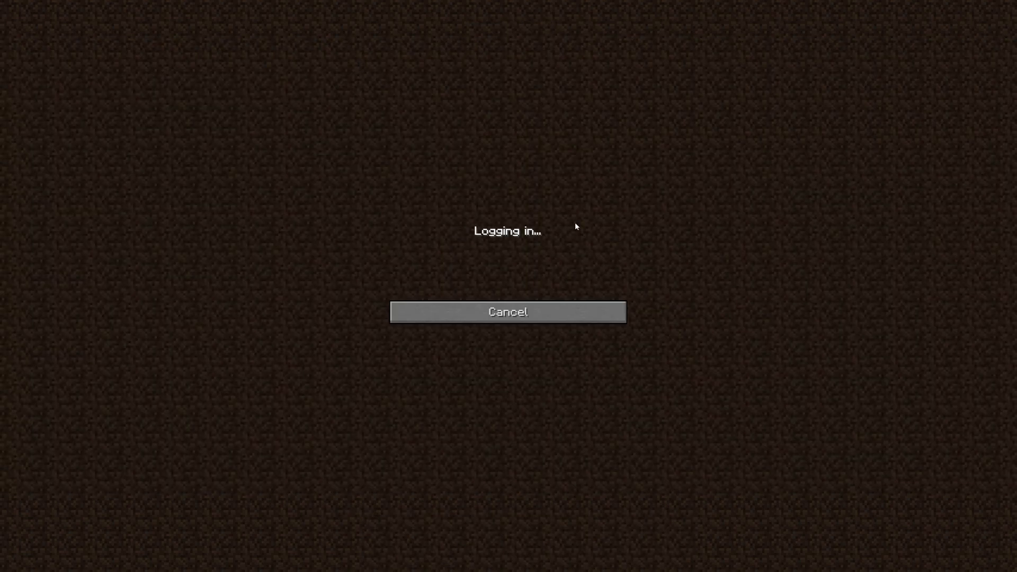